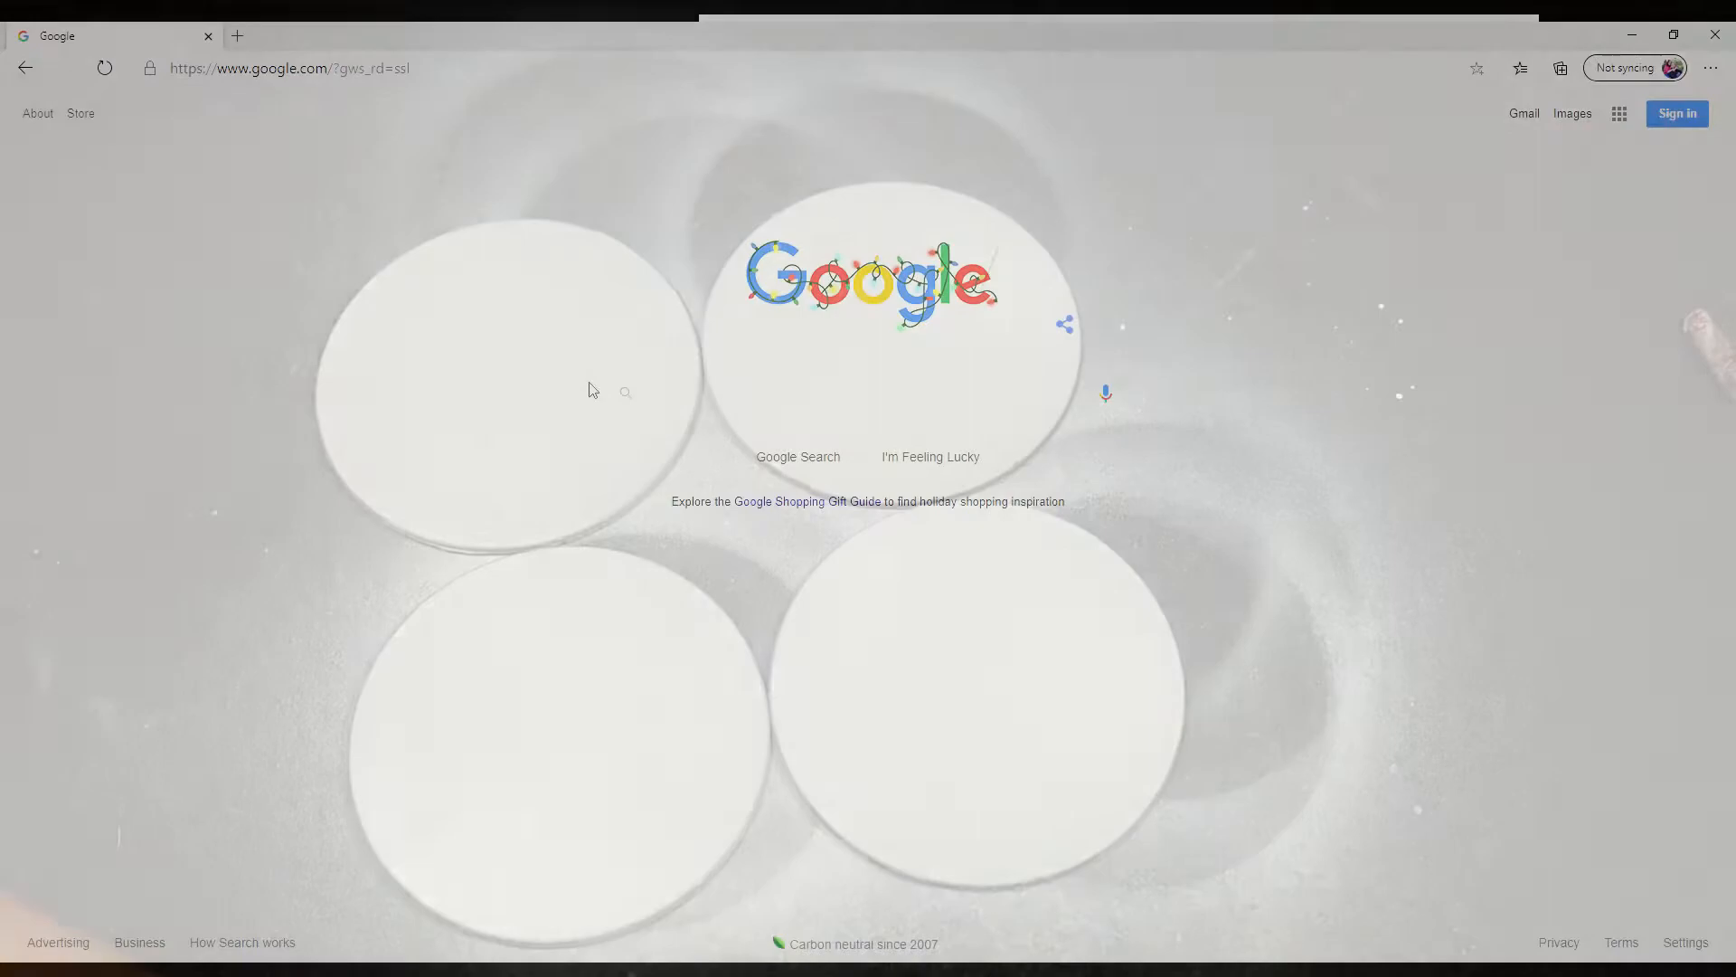
Run the Google Images search for 'synthwave' and browse the neon artwork results.
key("Return")
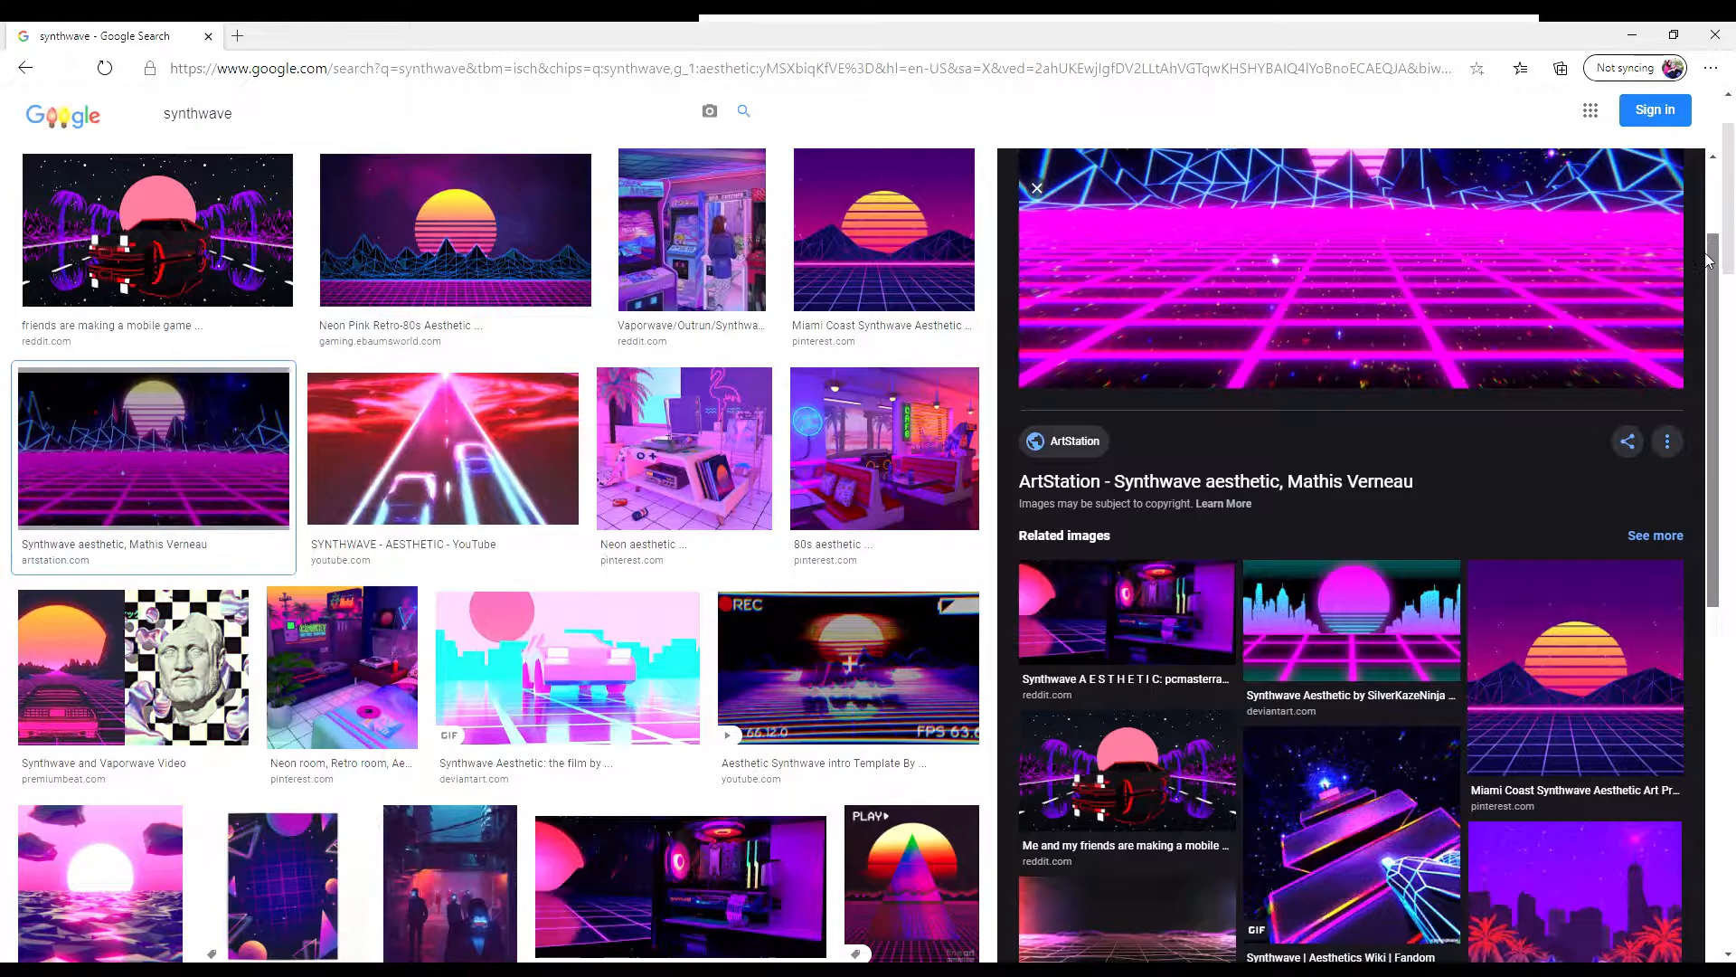
scroll("down", 3)
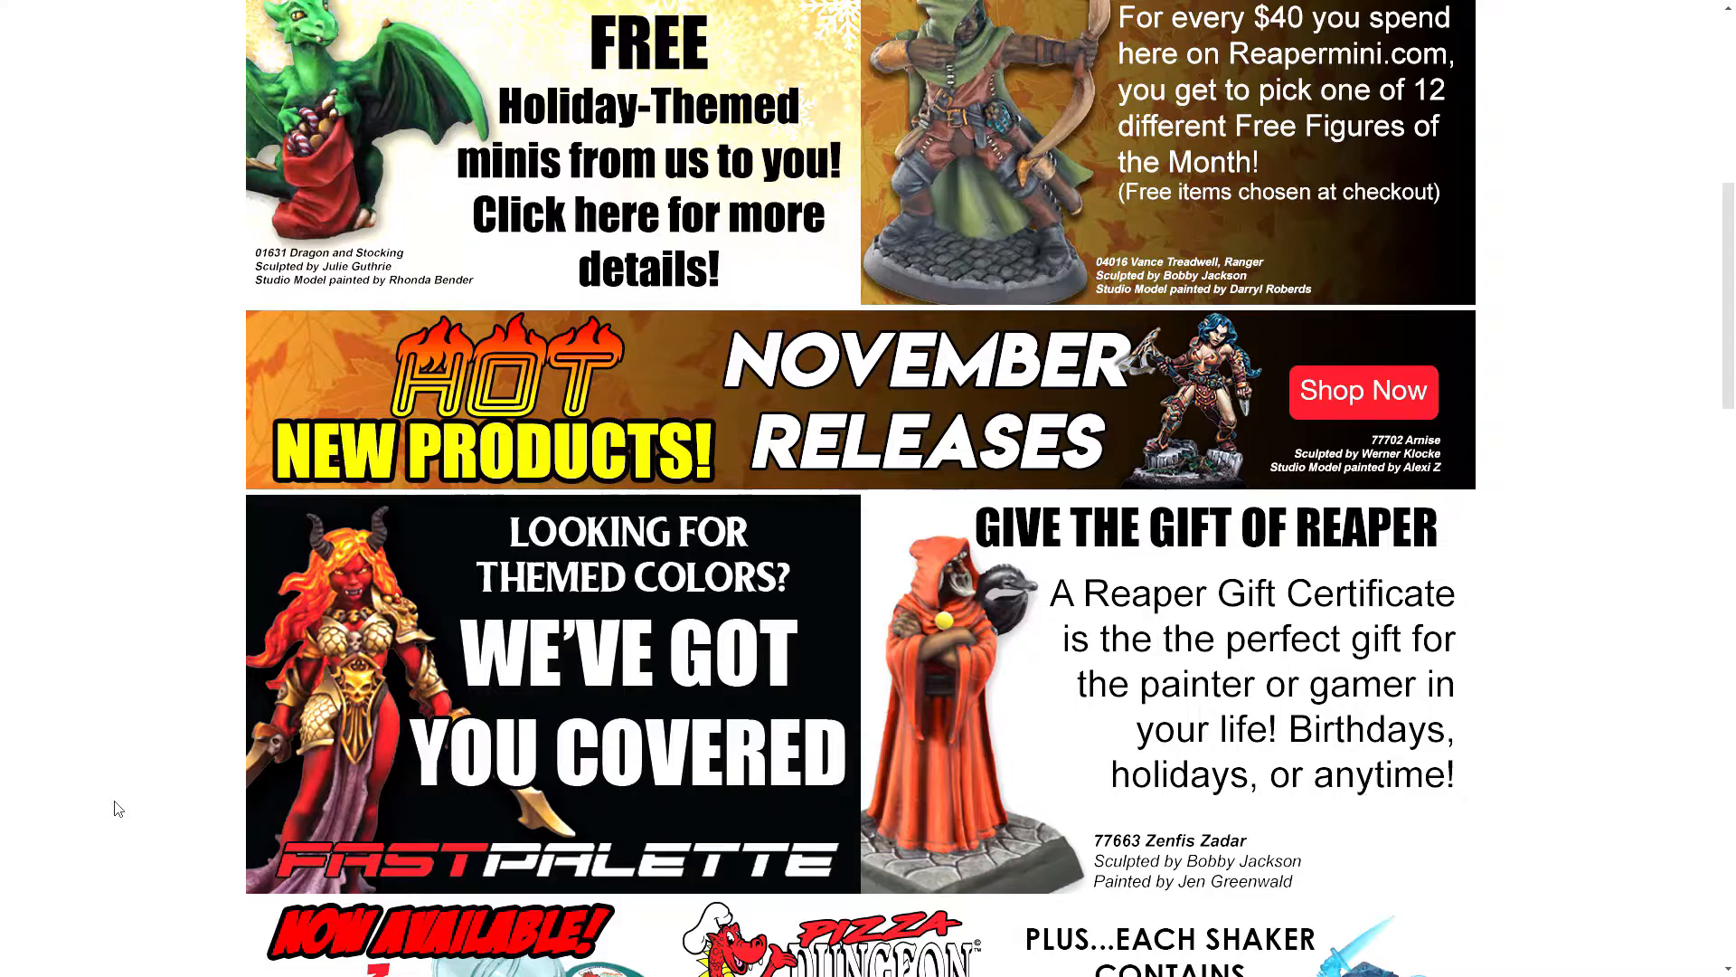
Scroll the Reaper Miniatures homepage back to the Reaper Virtual banner at the top.
scroll("up", 3)
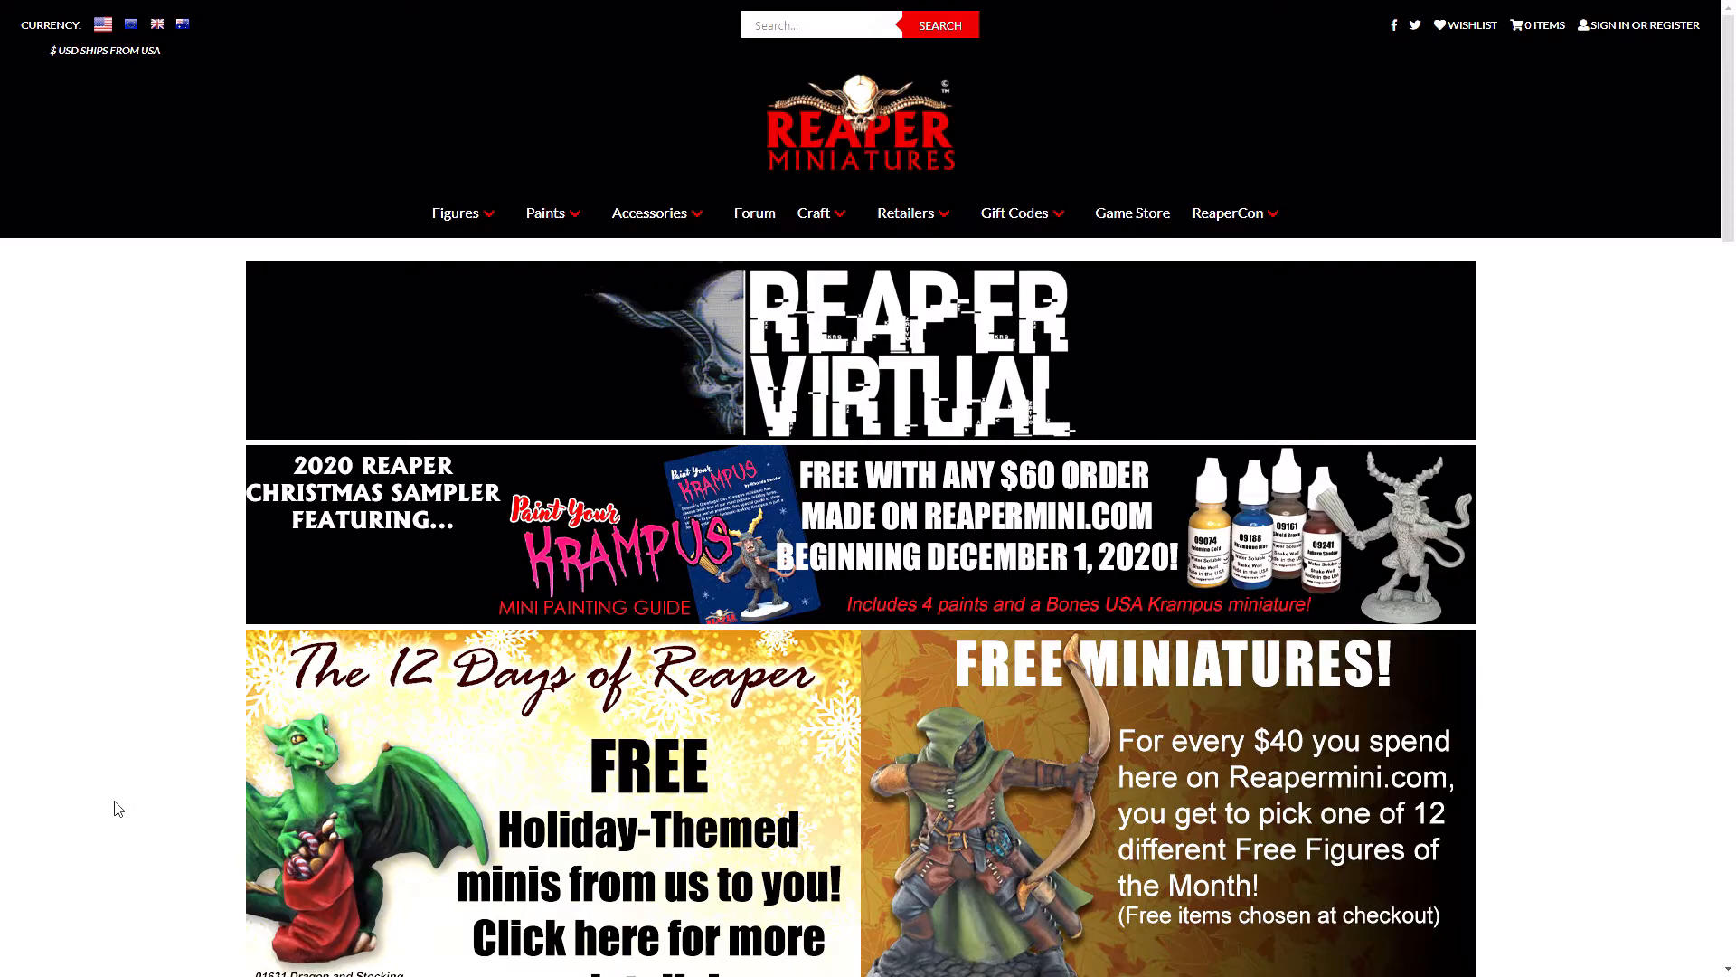